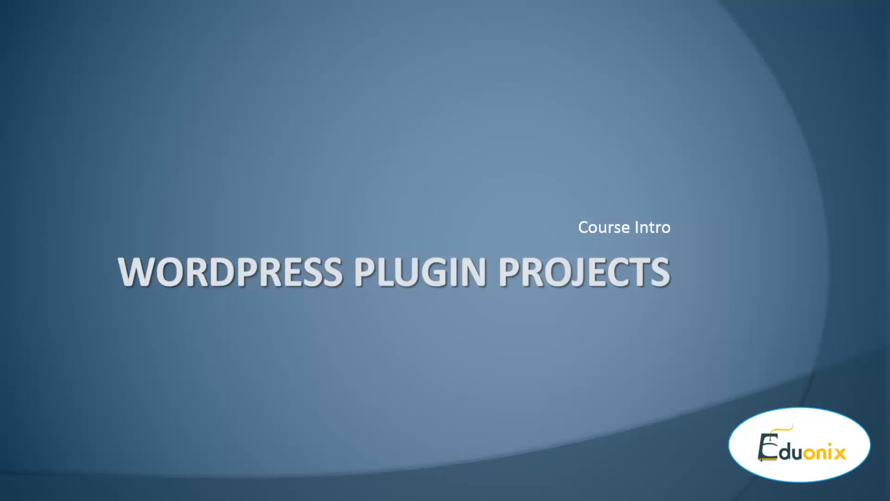
mouse_move(884, 425)
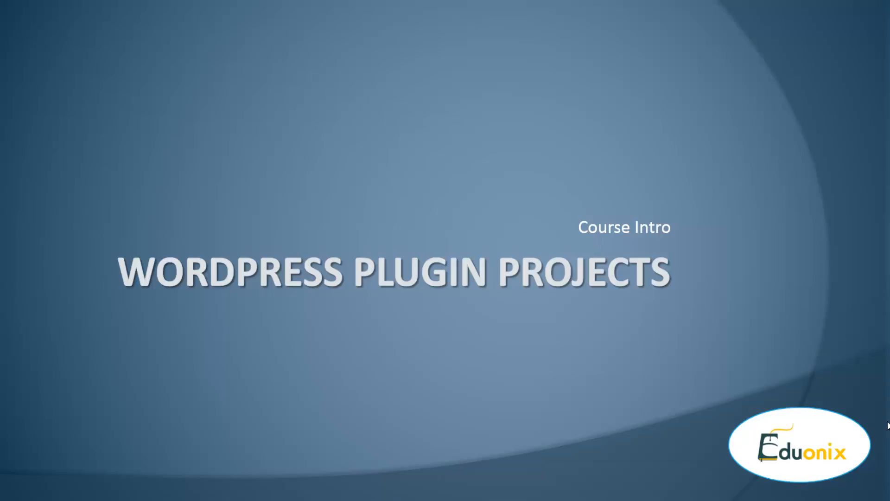